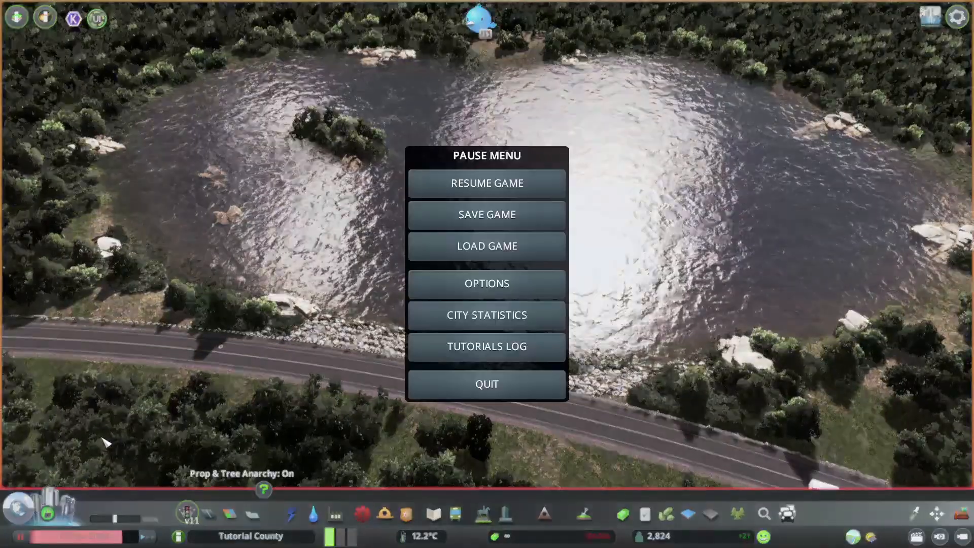
- Keep RelightNeutral as the Color Correction Override in the graphics options
click(486, 283)
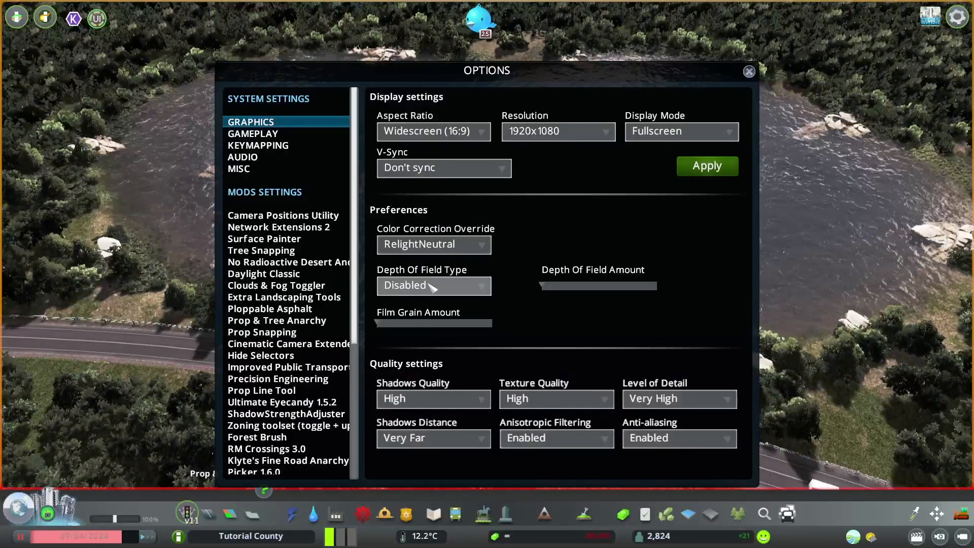
mouse_move(435, 149)
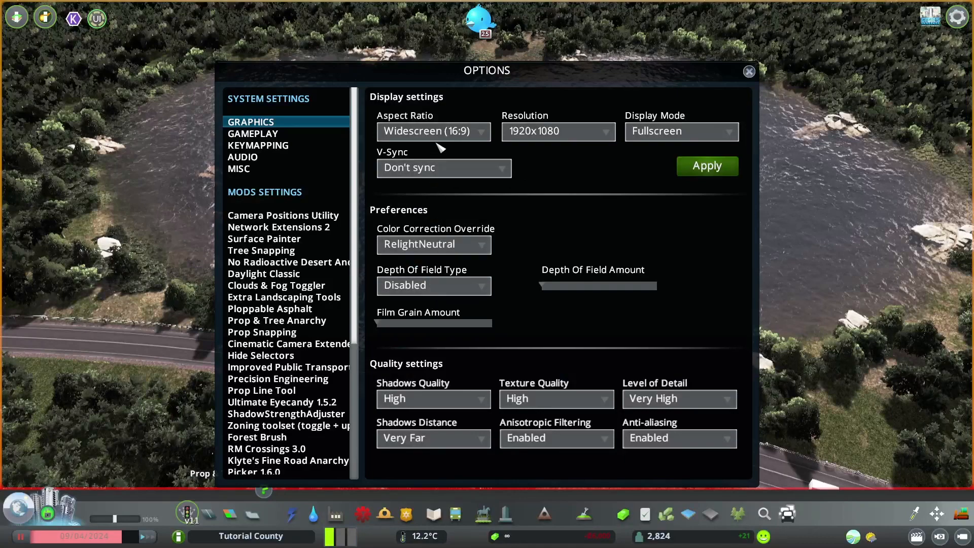
mouse_move(609, 149)
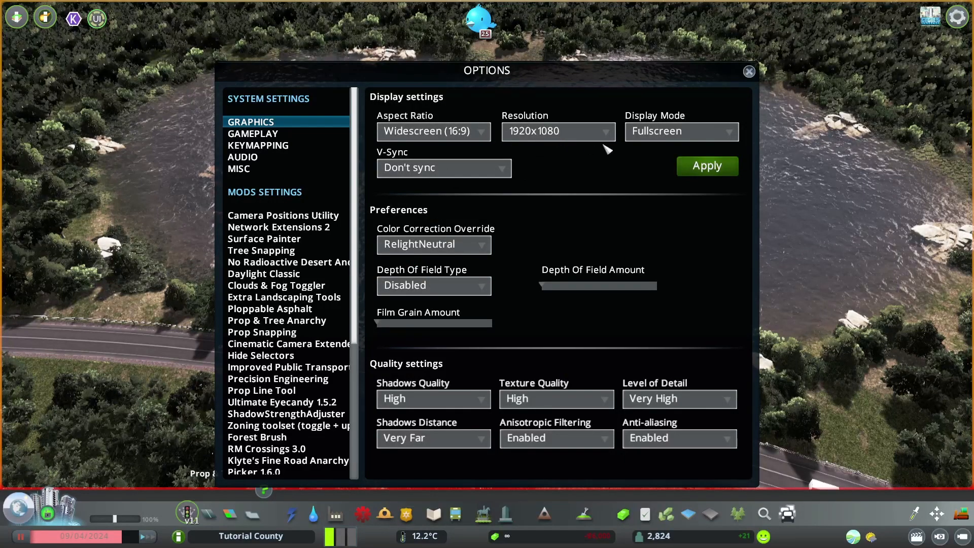
mouse_move(438, 243)
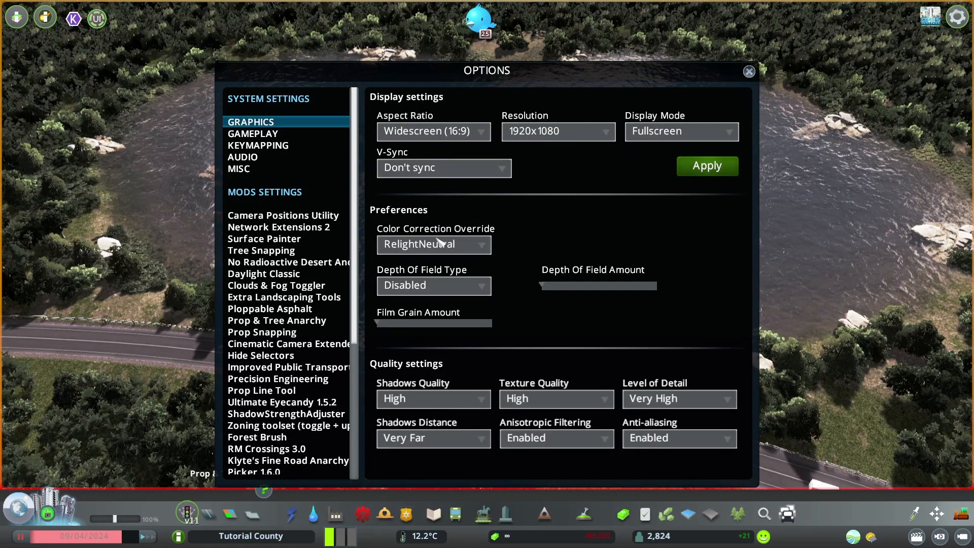
click(433, 245)
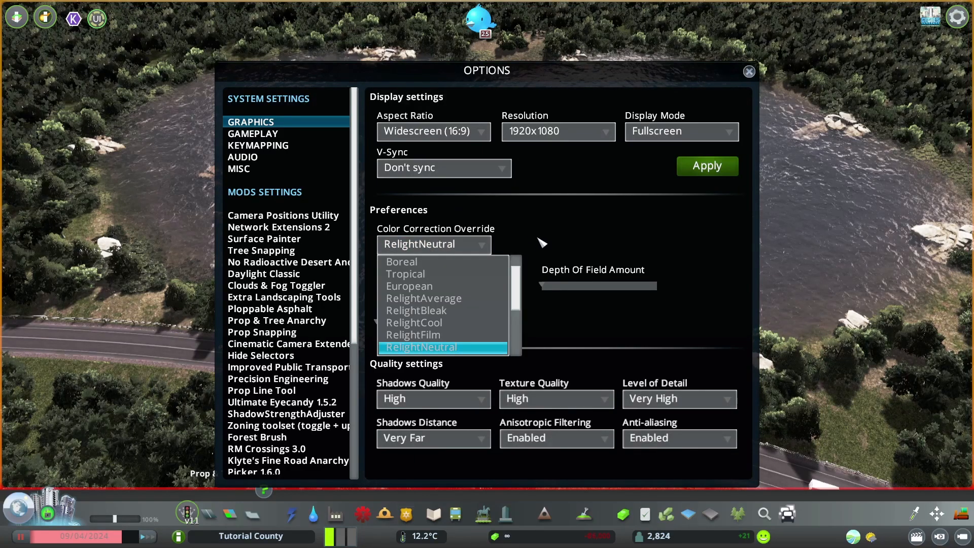
click(442, 347)
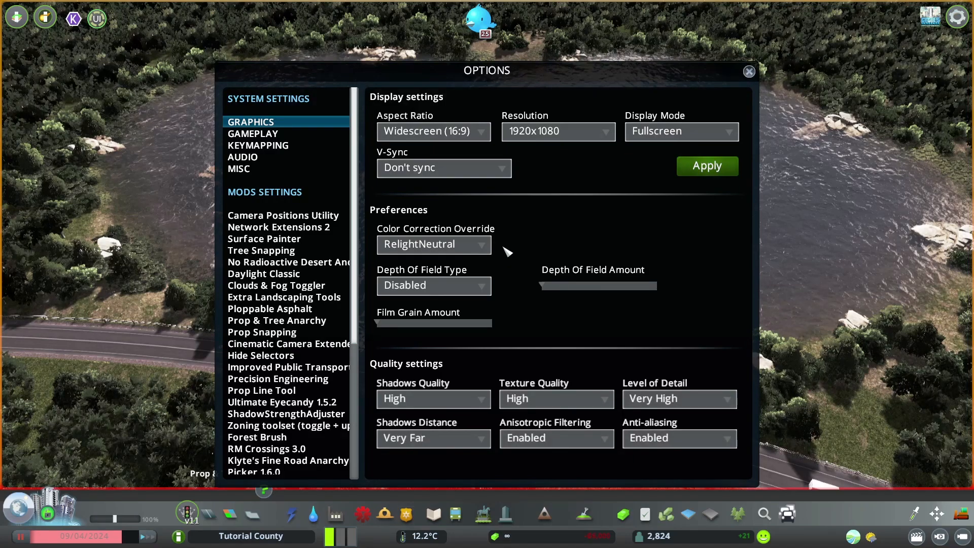
mouse_move(381, 231)
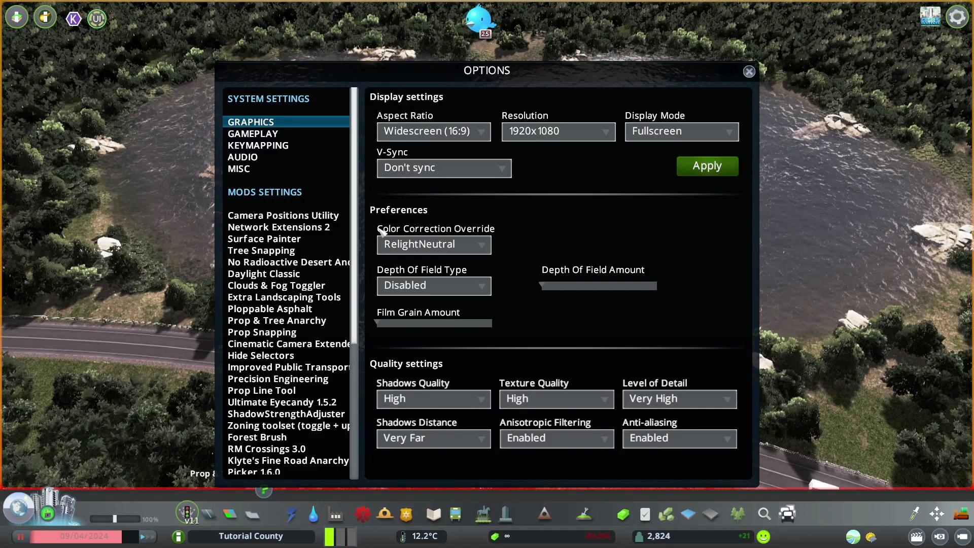
mouse_move(433, 286)
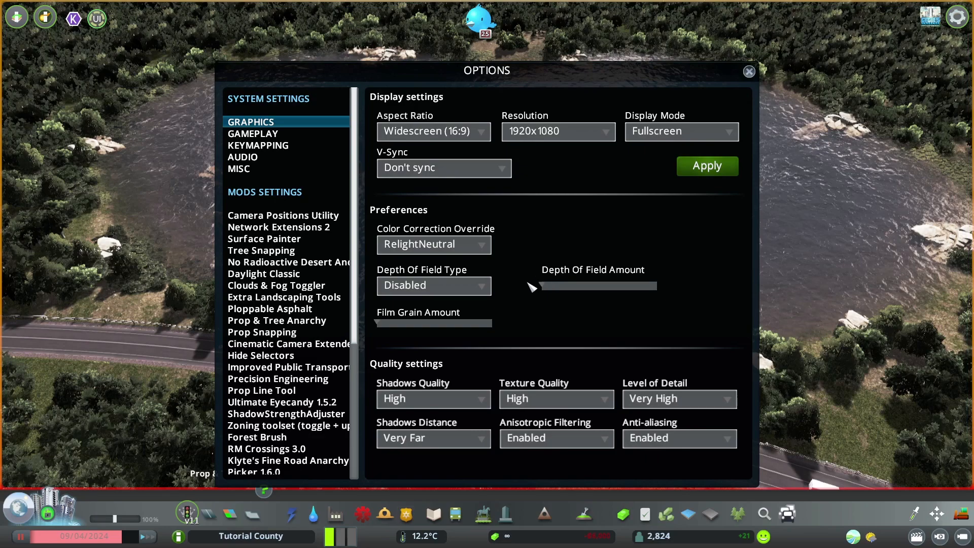
drag(547, 286, 611, 288)
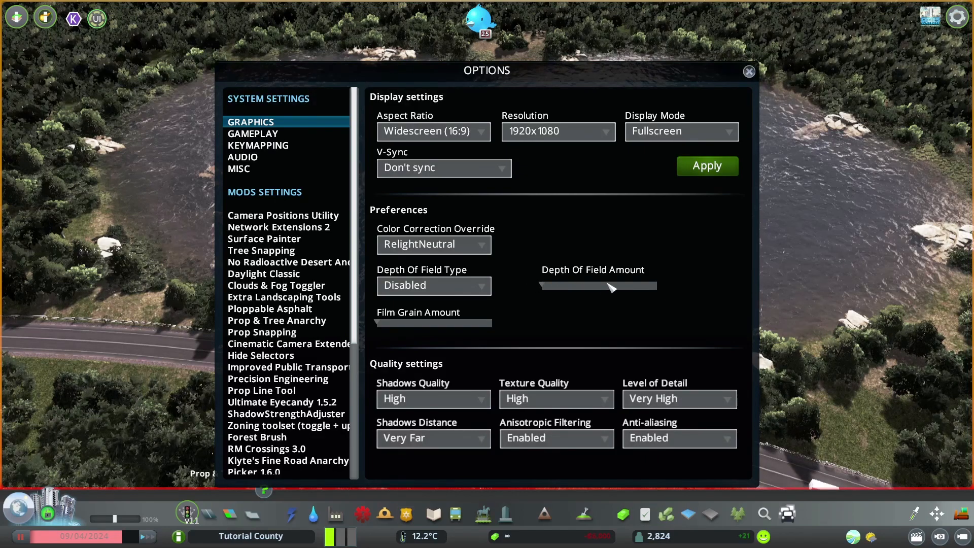
mouse_move(407, 328)
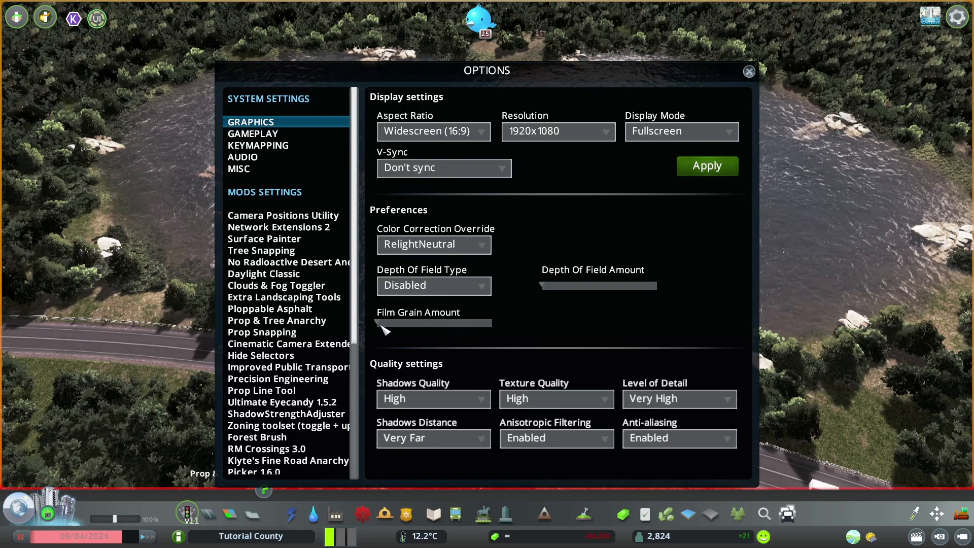
mouse_move(472, 354)
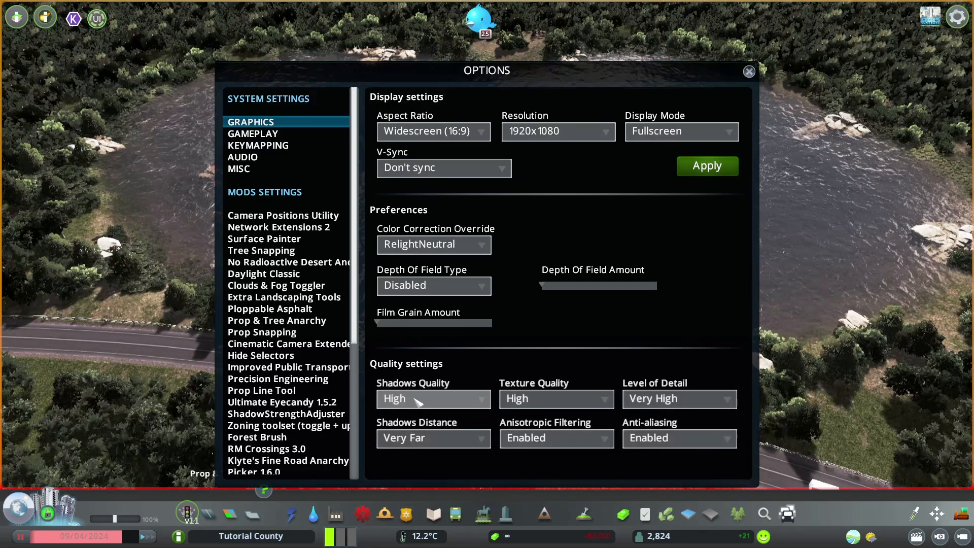
mouse_move(630, 443)
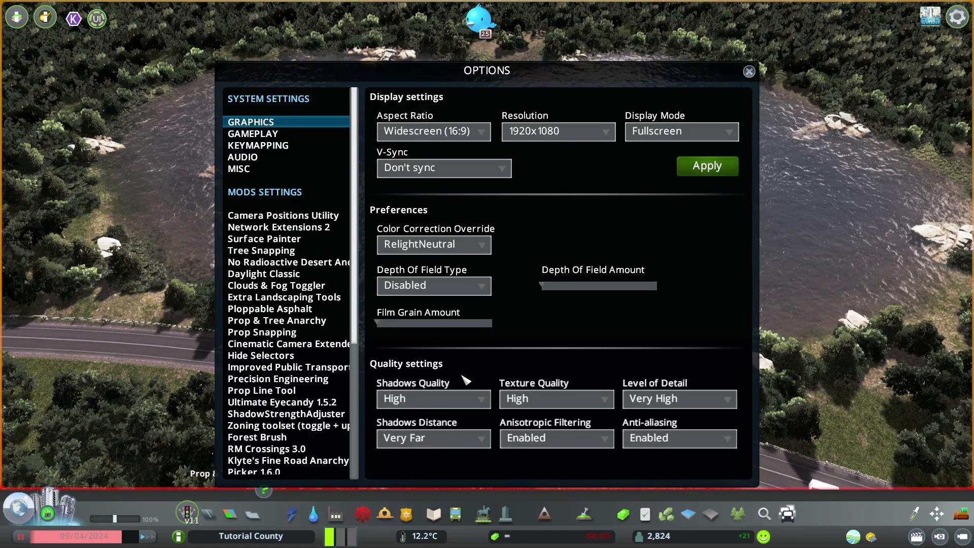
mouse_move(472, 371)
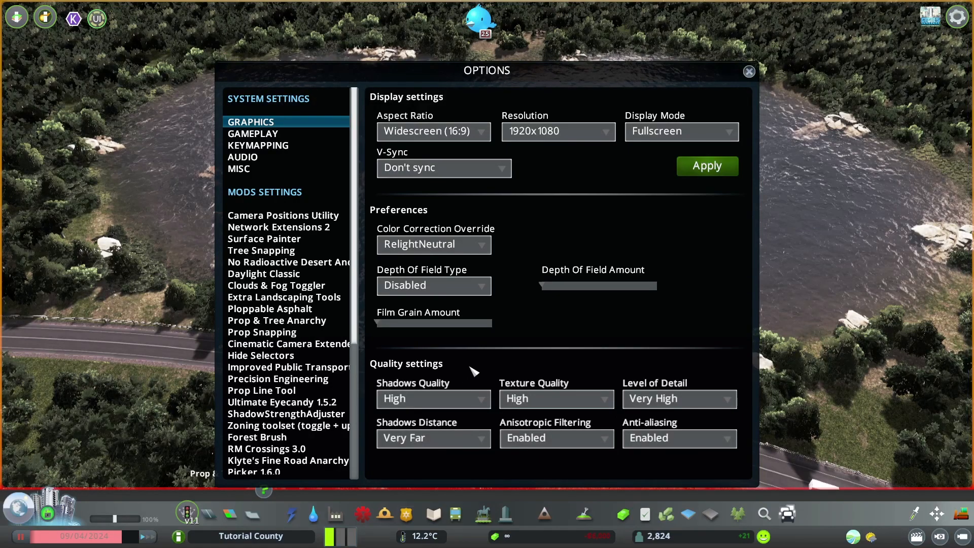
- Show the Daylight Classic page with its classic lighting and fog toggles
click(264, 273)
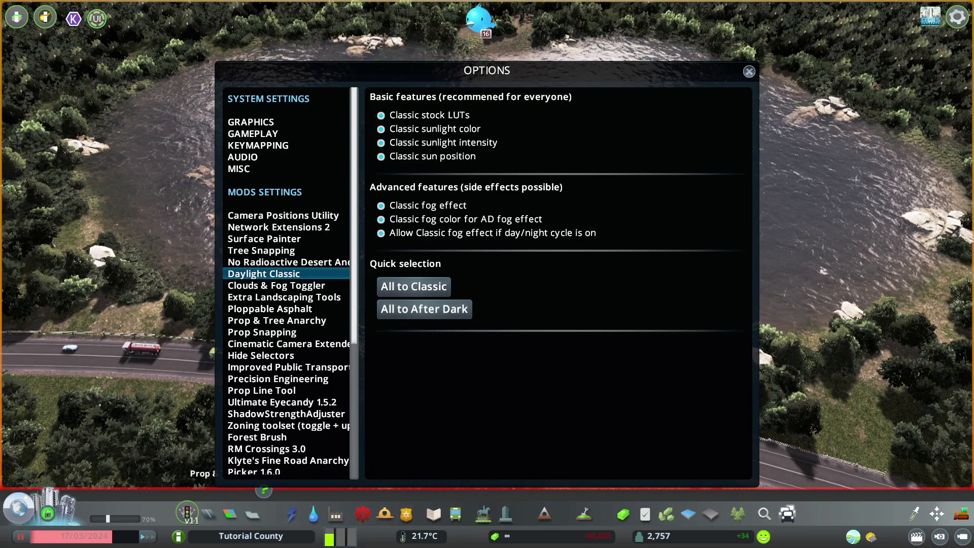
click(748, 71)
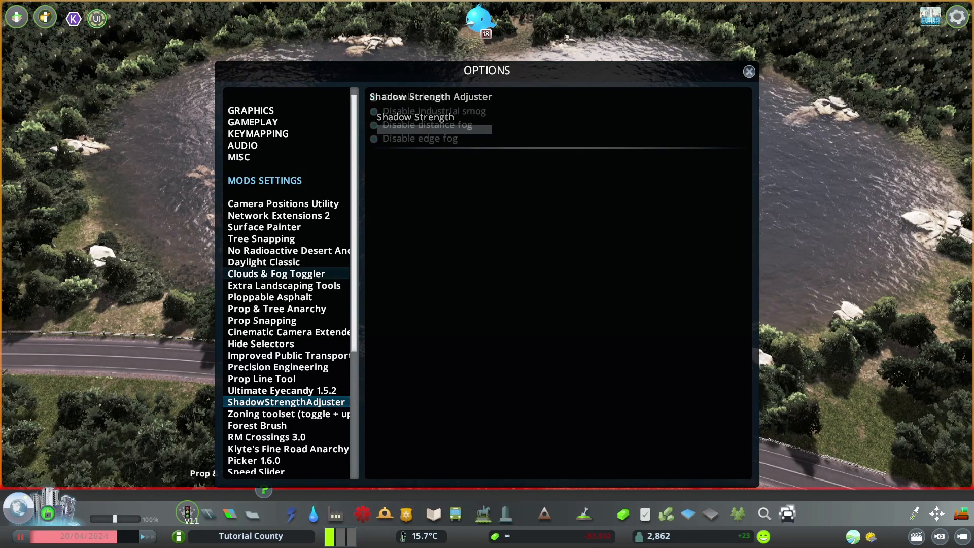
- Show the Clouds & Fog Toggler page with its cloud, smog and fog toggles
click(276, 273)
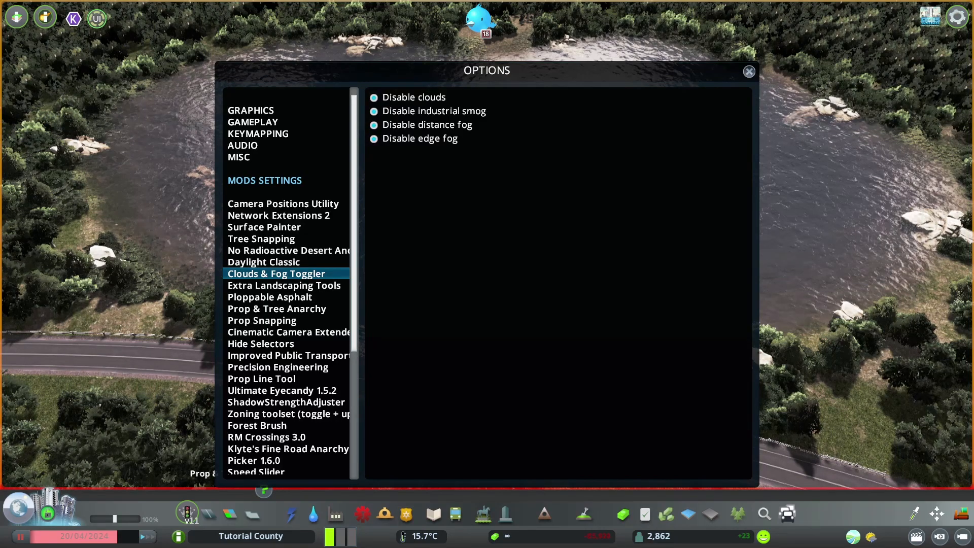
- Review the No Radioactive Desert checkboxes, then close the Options window
click(287, 251)
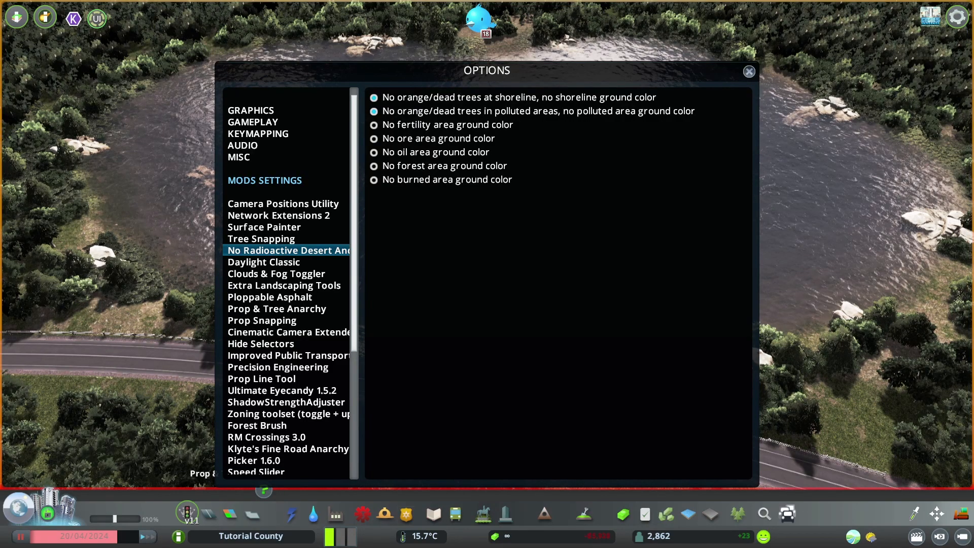
click(749, 71)
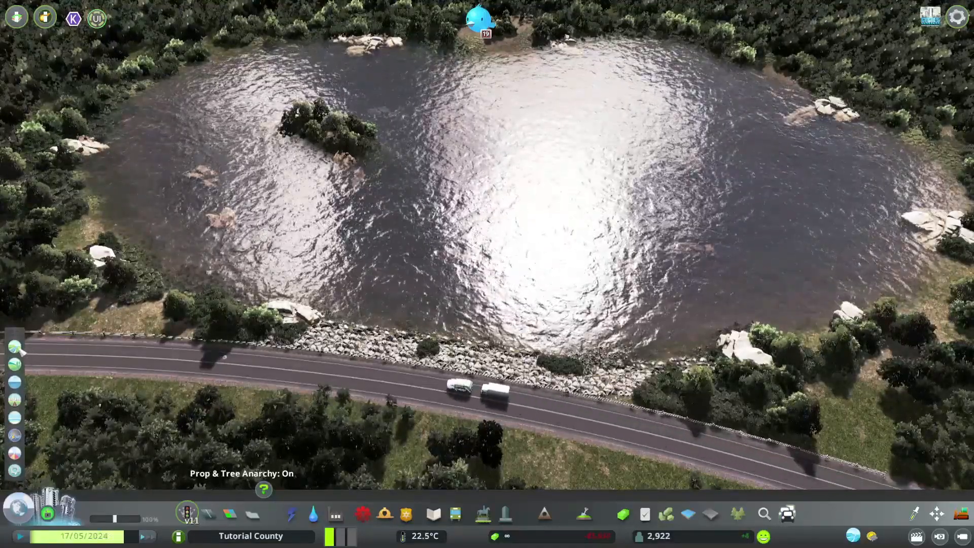
- Show the Theme Mixer Terrain panel listing grass, cliff, sand and pavement textures
click(13, 337)
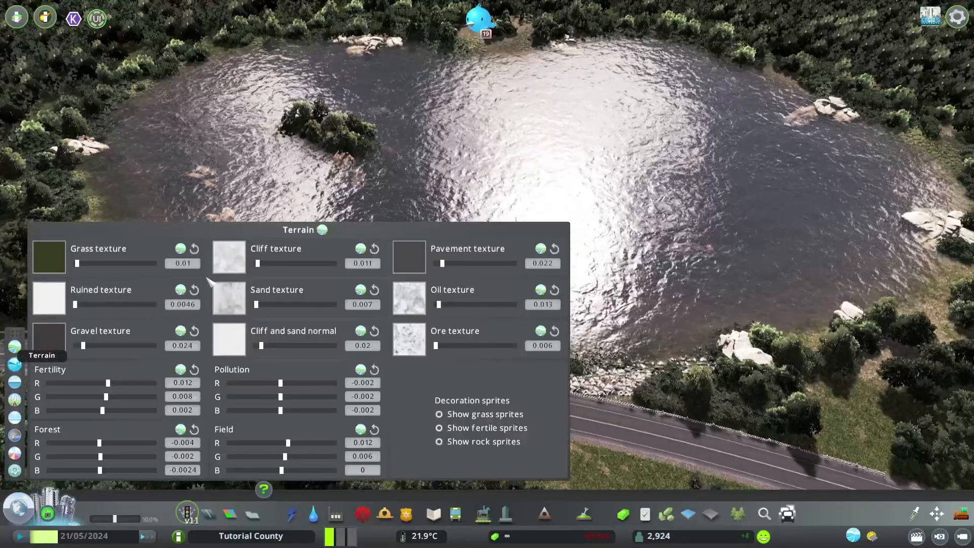
mouse_move(292, 386)
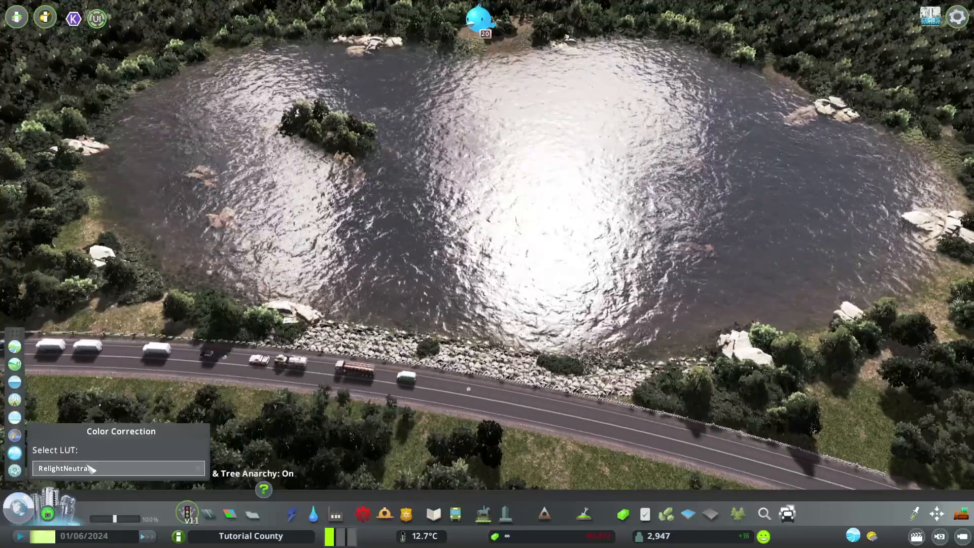
- Apply the Temperate, European and Relight2Natural LUTs to the lake scene in turn
click(118, 468)
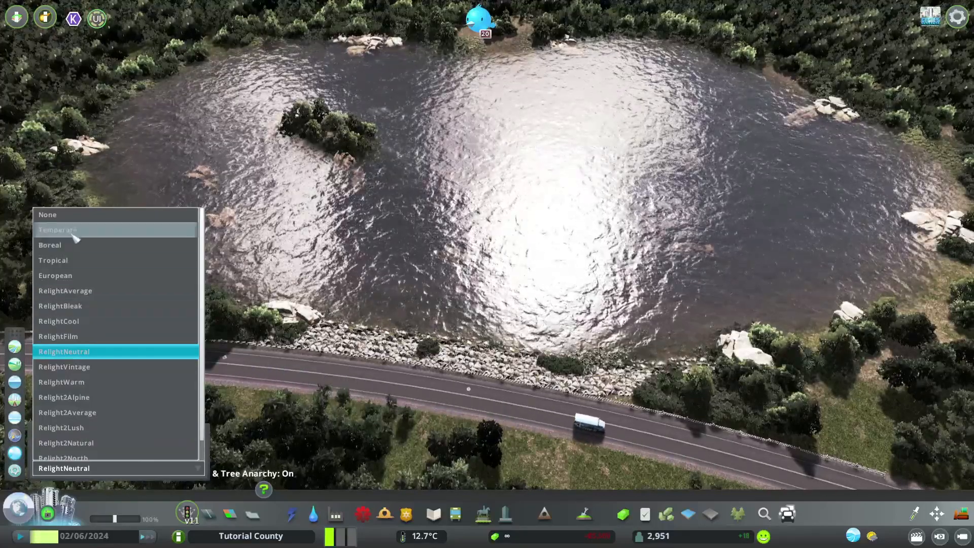
mouse_move(54, 275)
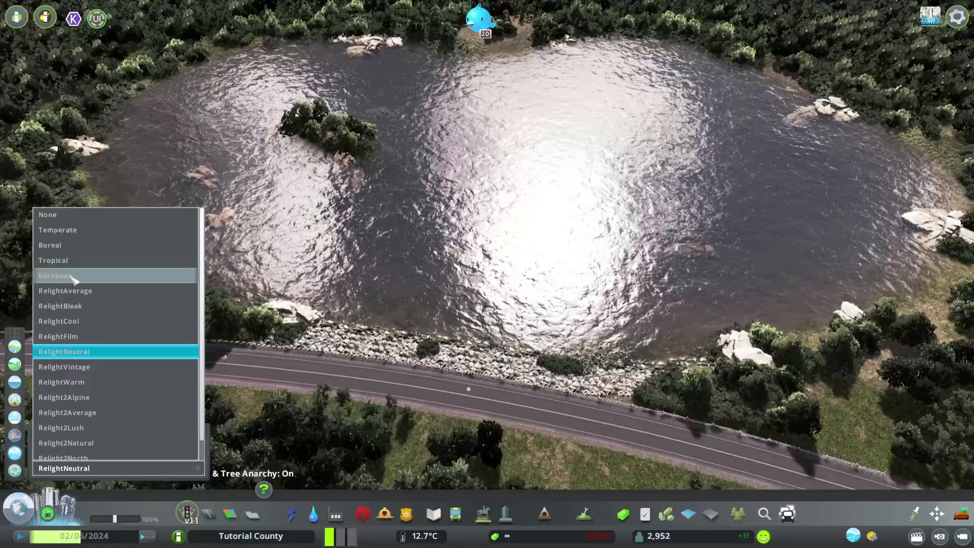
click(57, 230)
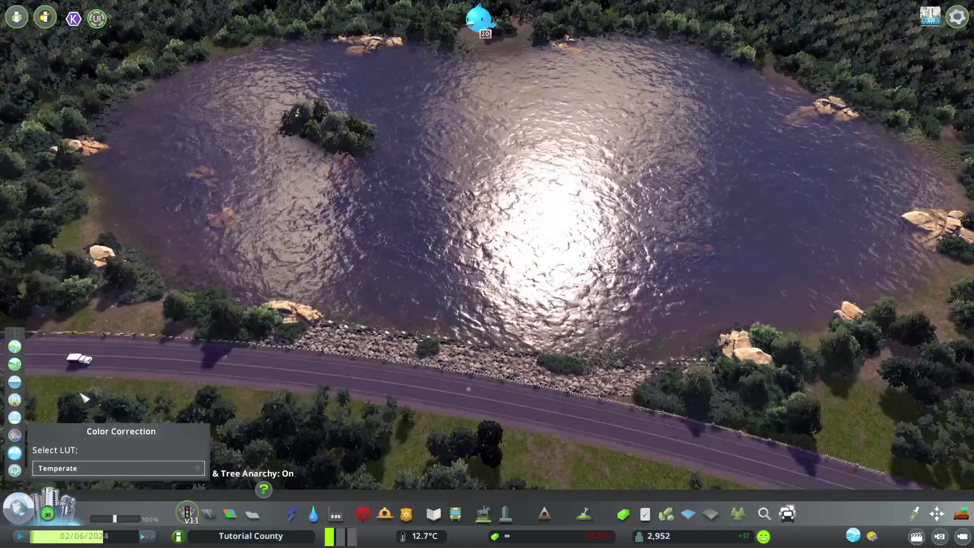
click(118, 468)
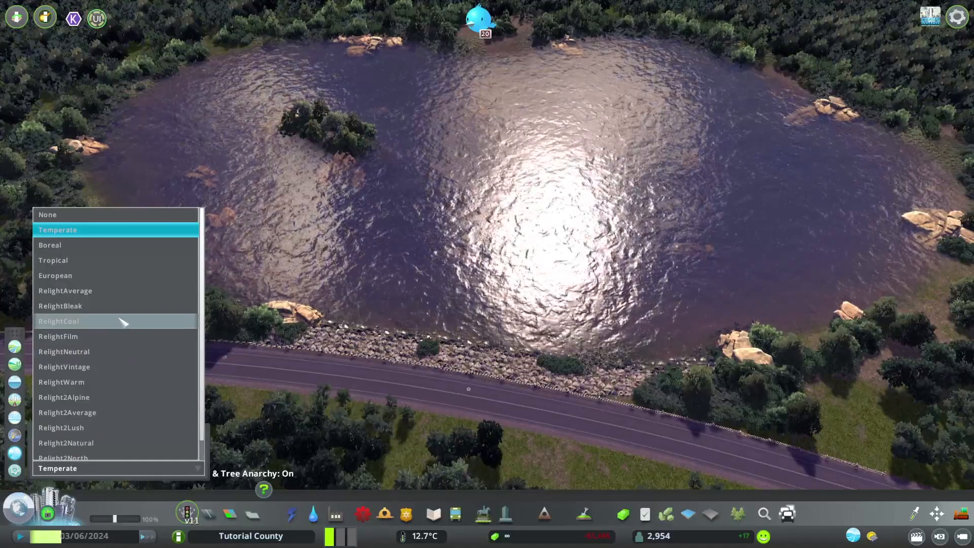
click(55, 275)
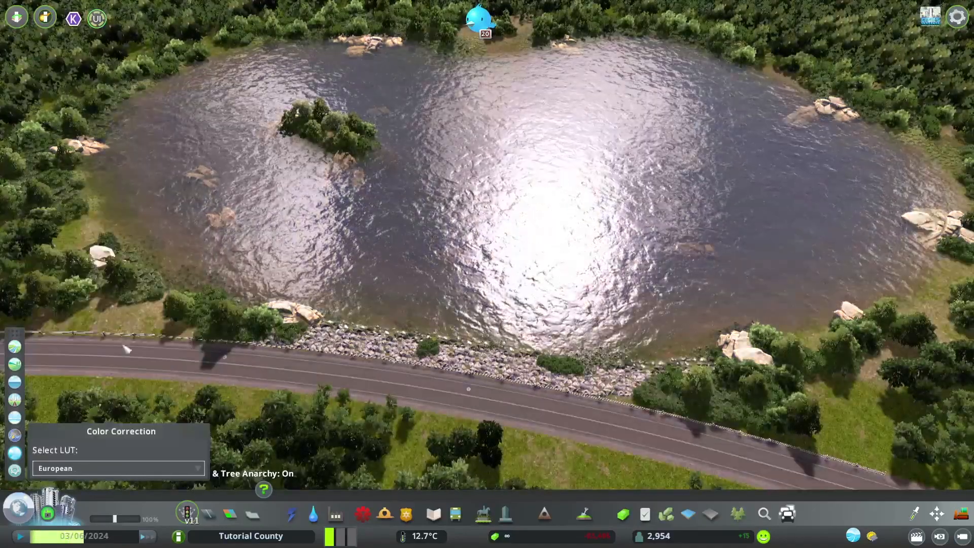
click(118, 468)
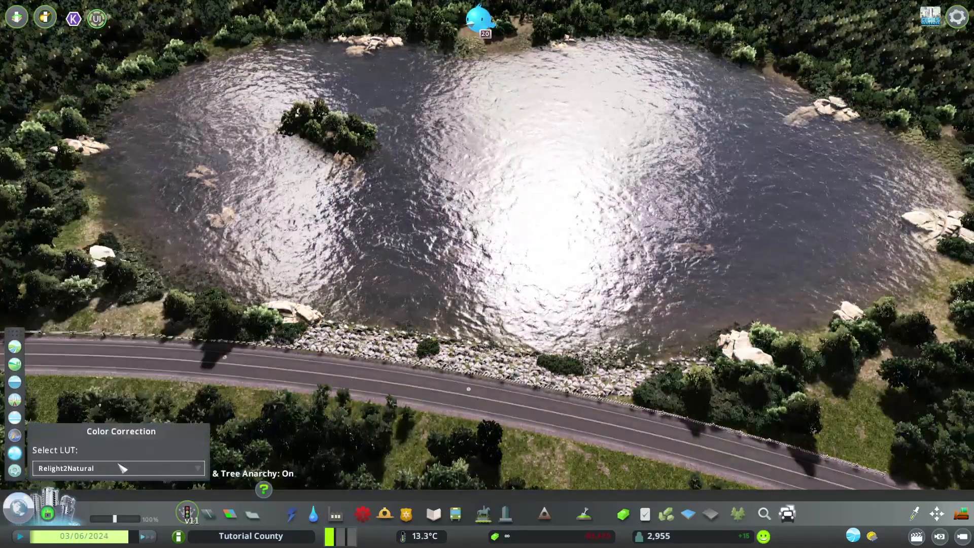
click(117, 468)
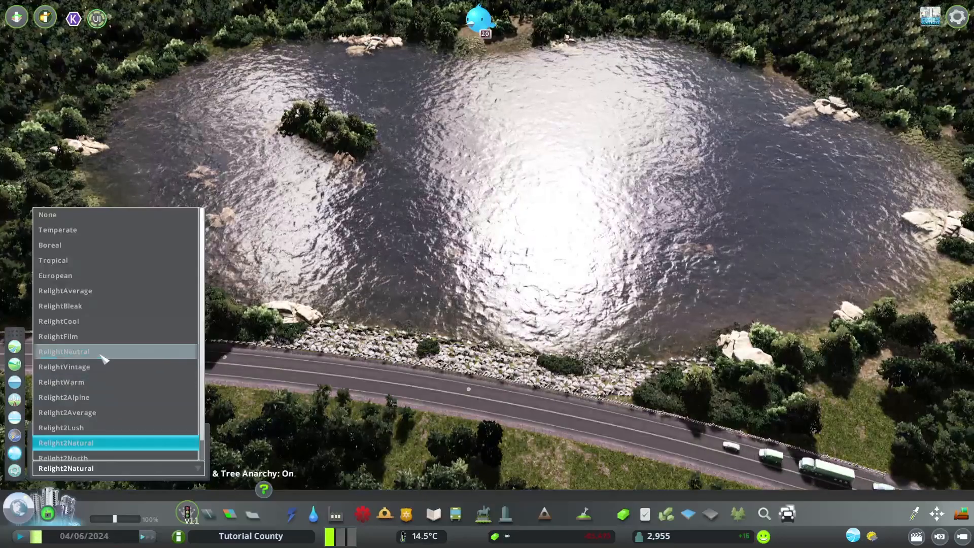
click(64, 351)
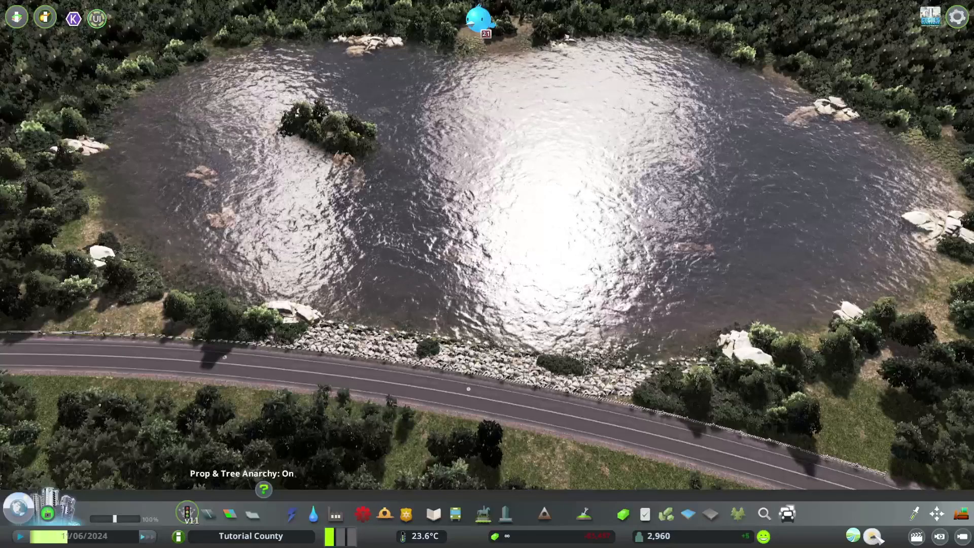
- Bring up the Ultimate Eyecandy window on its Ambient lighting settings
click(44, 17)
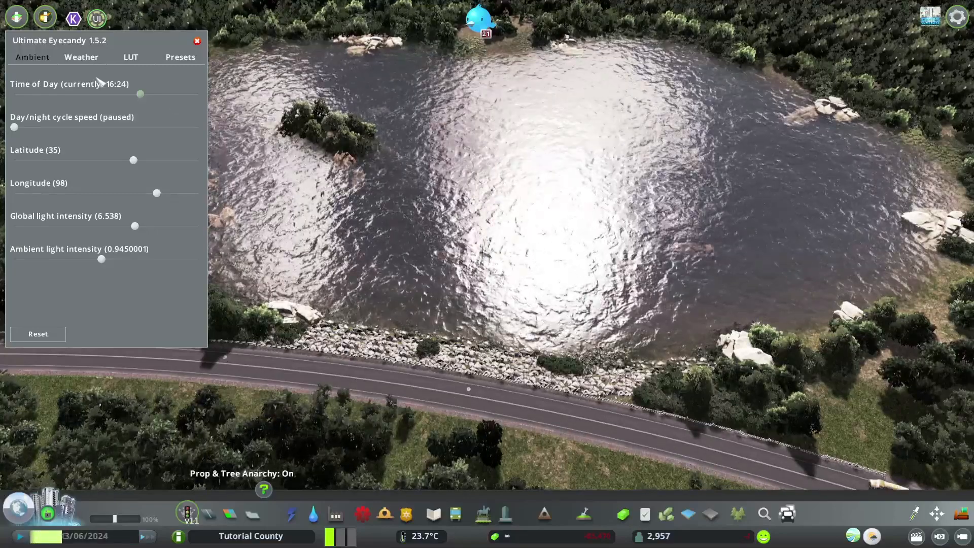
- View the LUT and Weather pages, ending on presets honu, Eureka 1, Laviante and seren
click(131, 57)
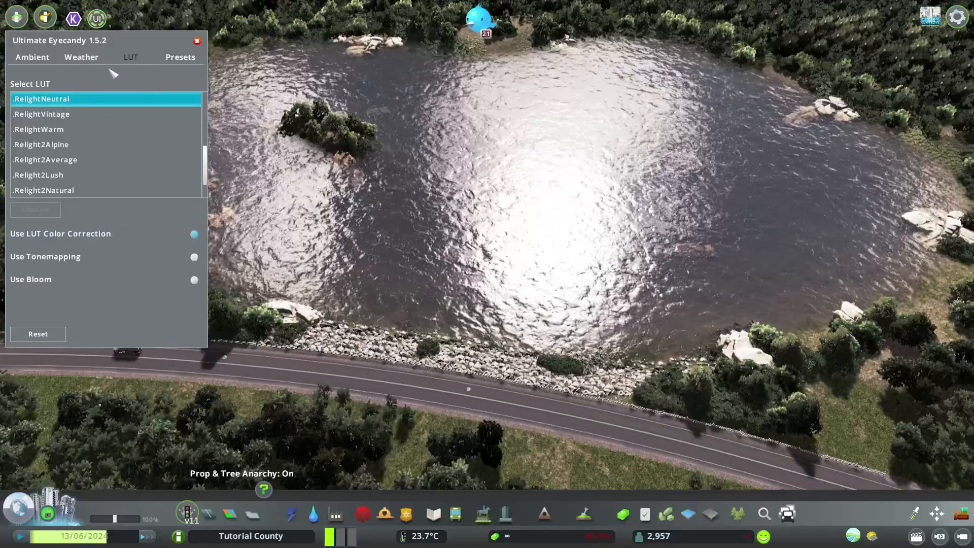
click(82, 57)
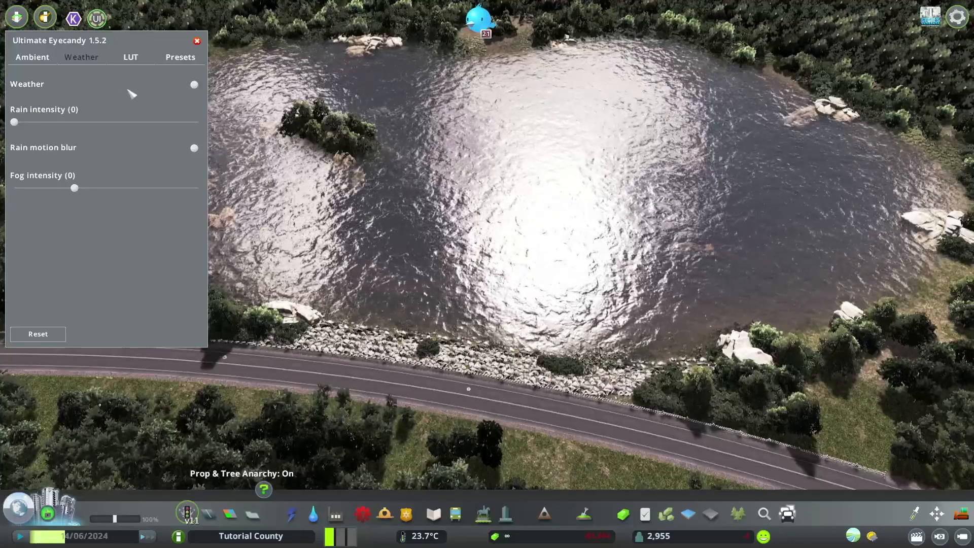
click(181, 57)
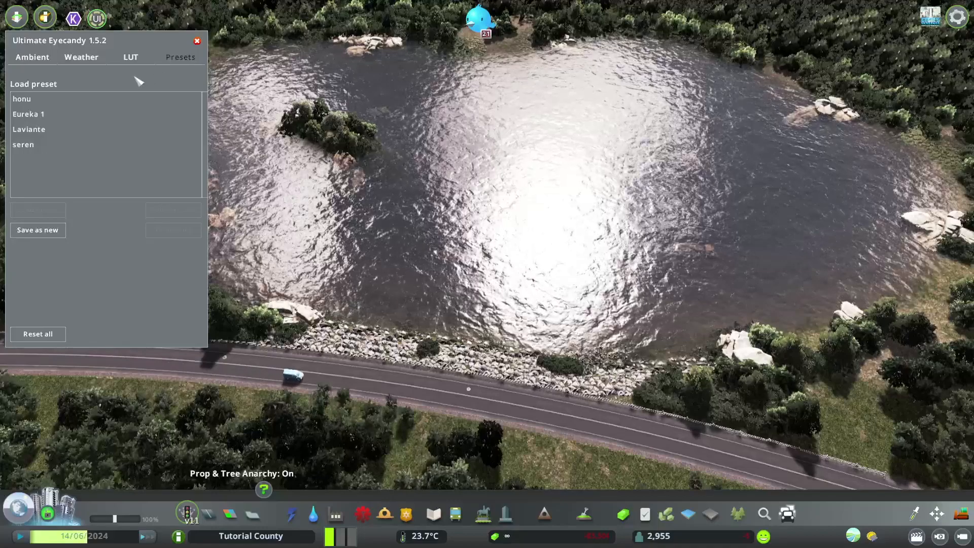